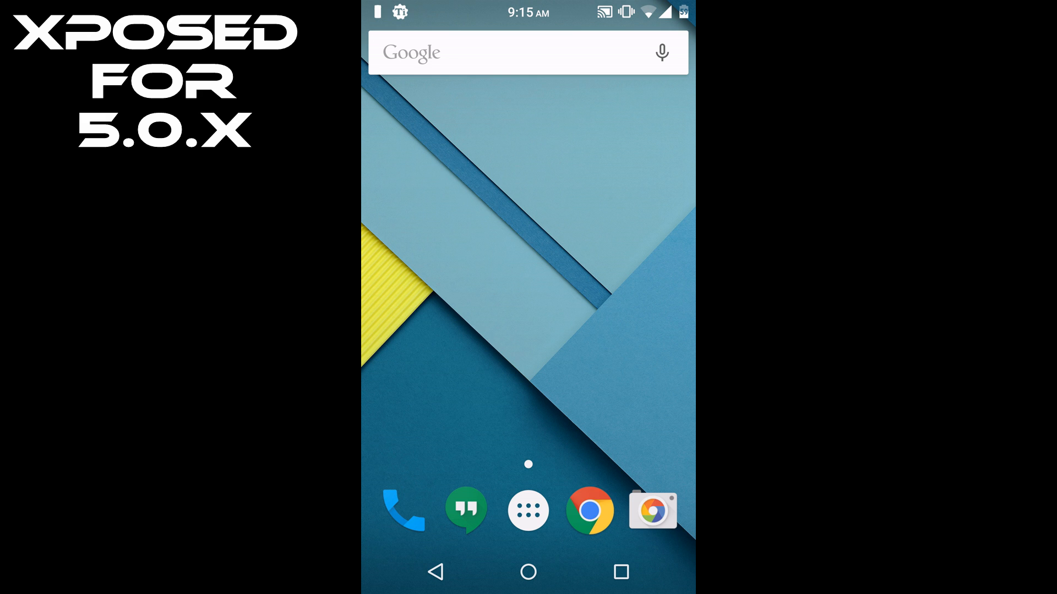
Step: Open the XDA Xposed for Lollipop thread and scroll through its Downloads and Known issues
{"action": "left_click", "coordinate": [621, 573]}
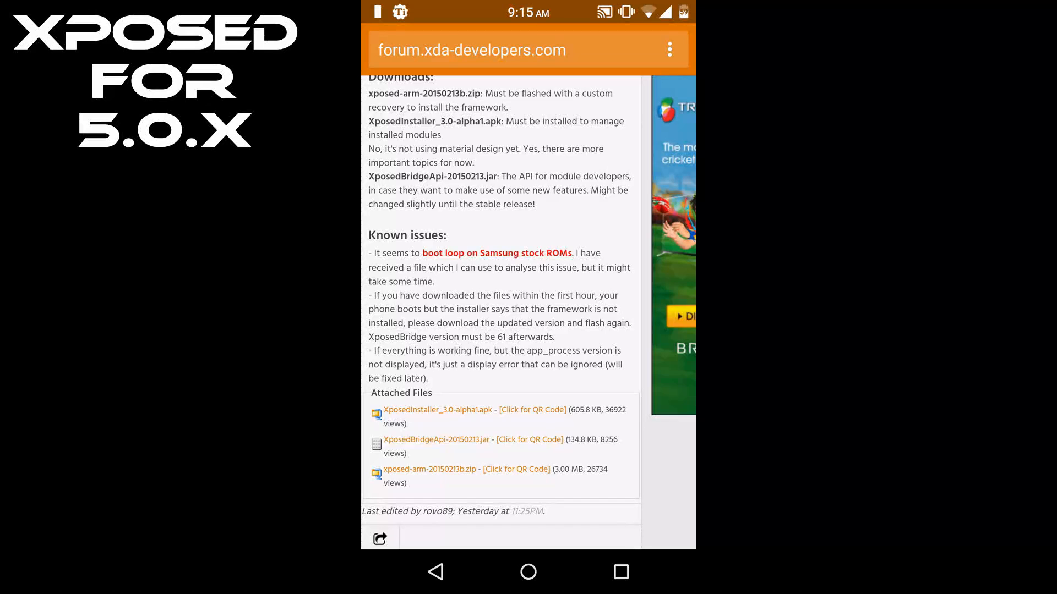
{"action": "scroll", "scroll_direction": "down", "scroll_amount": 3}
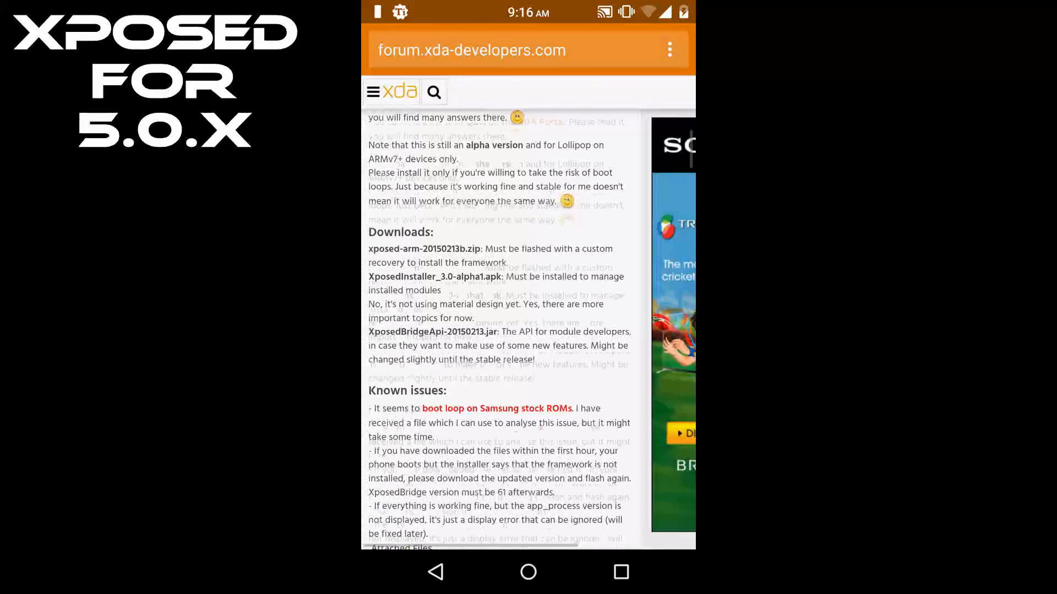
{"action": "scroll", "scroll_direction": "down", "scroll_amount": 3}
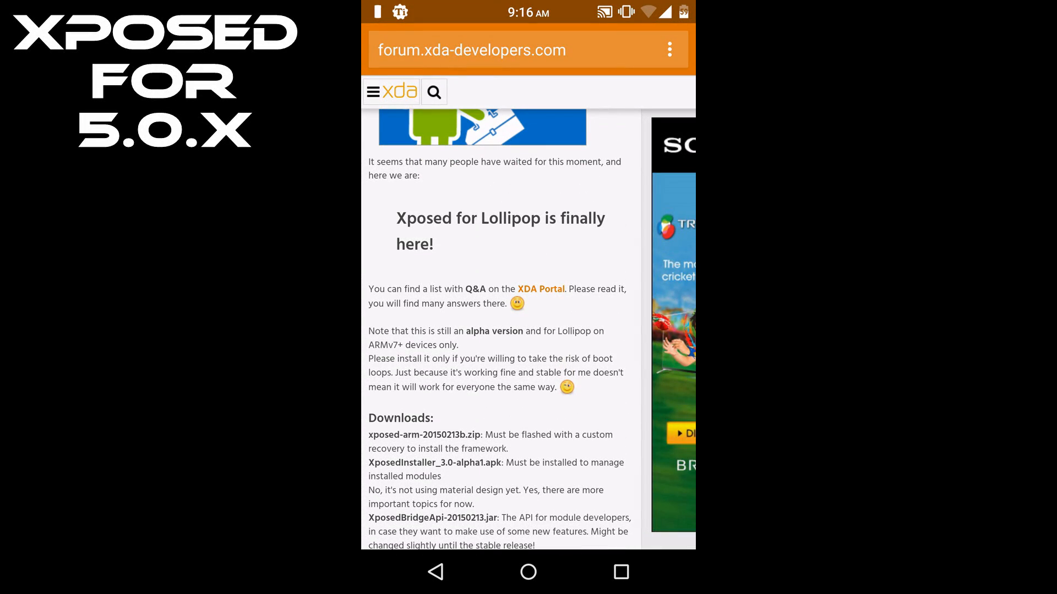
{"action": "scroll", "scroll_direction": "down", "scroll_amount": 3}
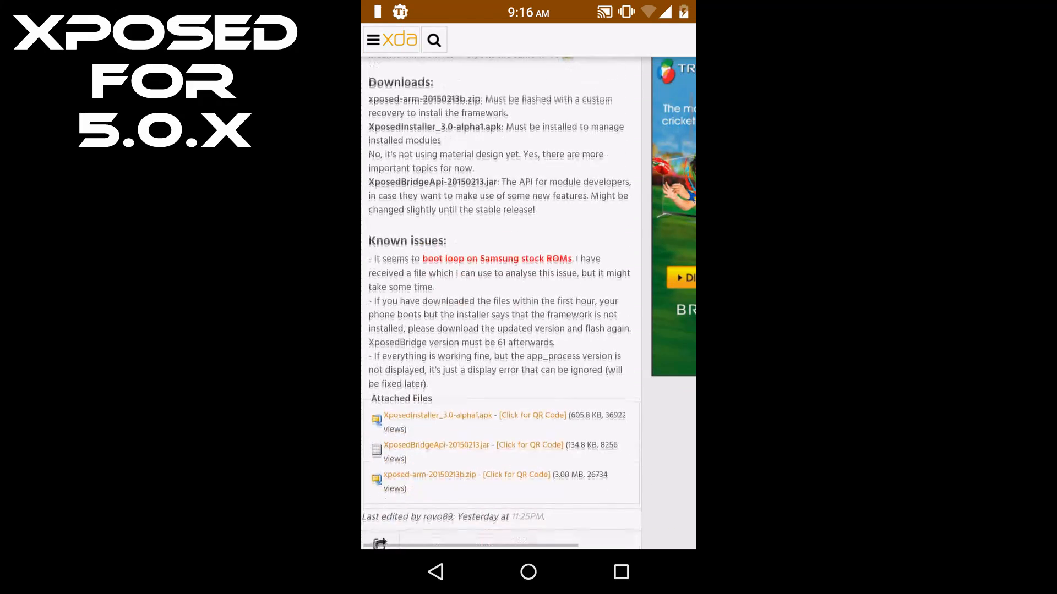
{"action": "scroll", "scroll_direction": "down", "scroll_amount": 3}
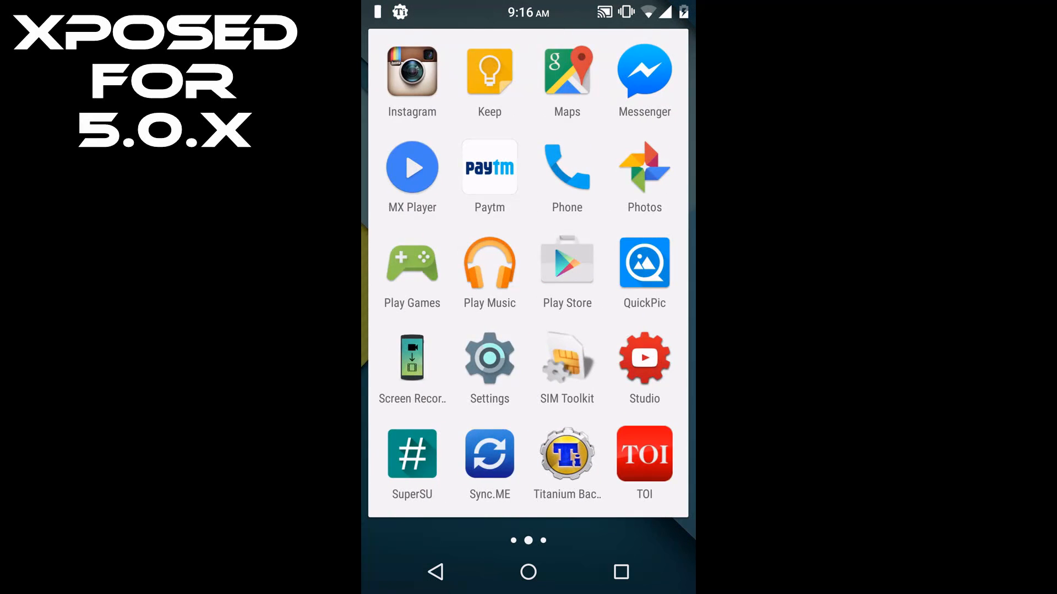
Step: Swipe to the last app drawer page and launch Xposed Installer
{"action": "scroll", "scroll_direction": "left", "scroll_amount": 3}
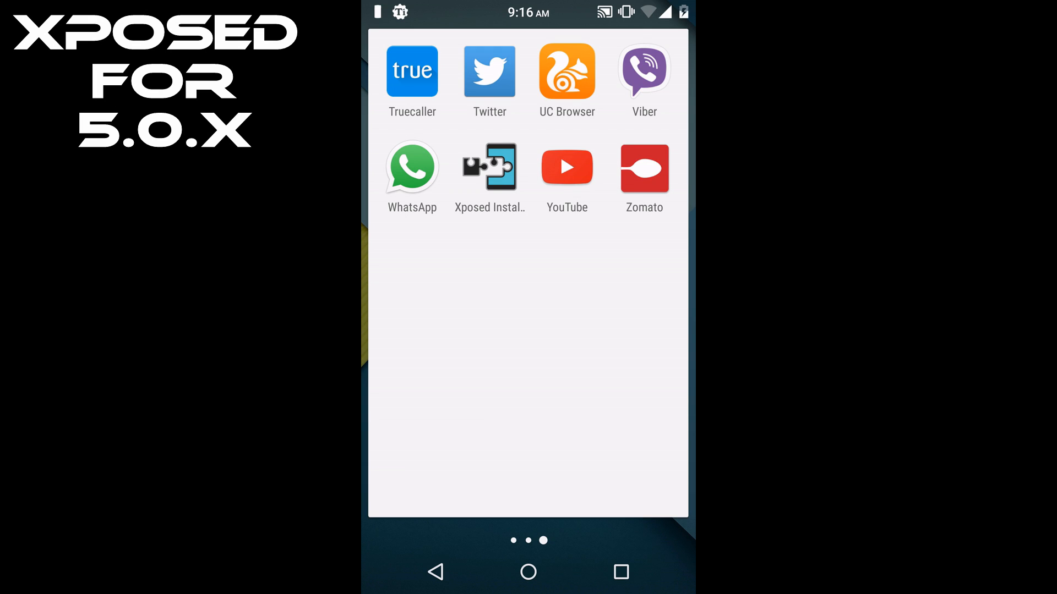
{"action": "left_click", "coordinate": [489, 167]}
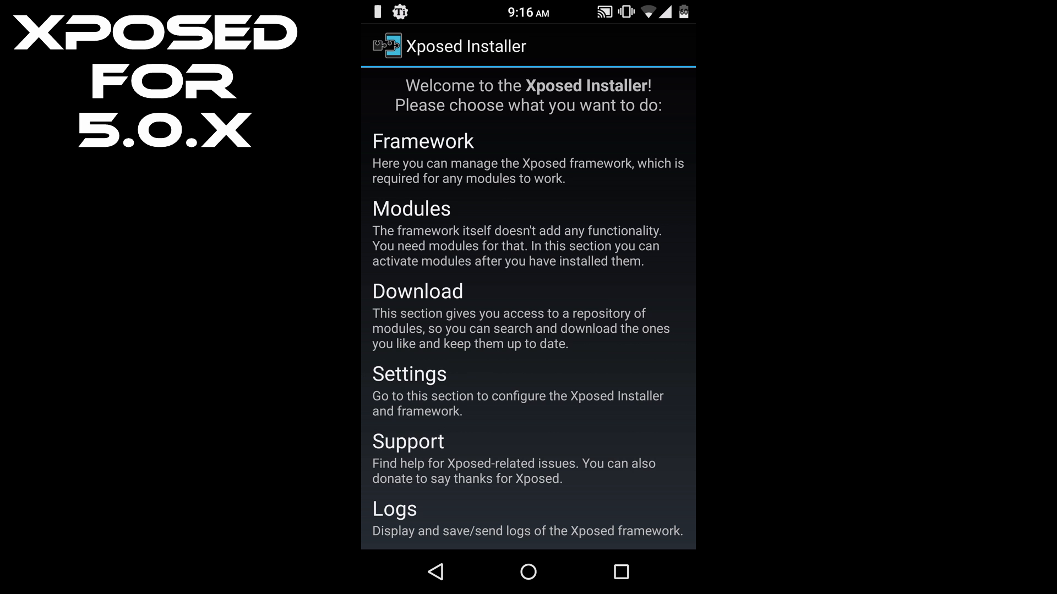
Step: Confirm XposedBridge version 61 is active, then view the empty Modules list
{"action": "left_click", "coordinate": [423, 140]}
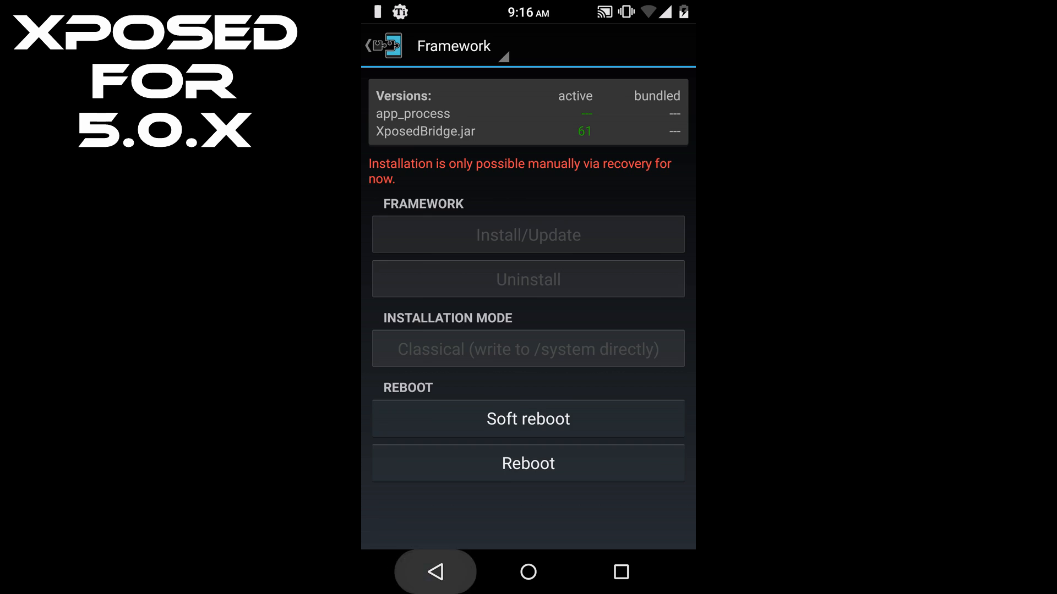
{"action": "left_click", "coordinate": [369, 46]}
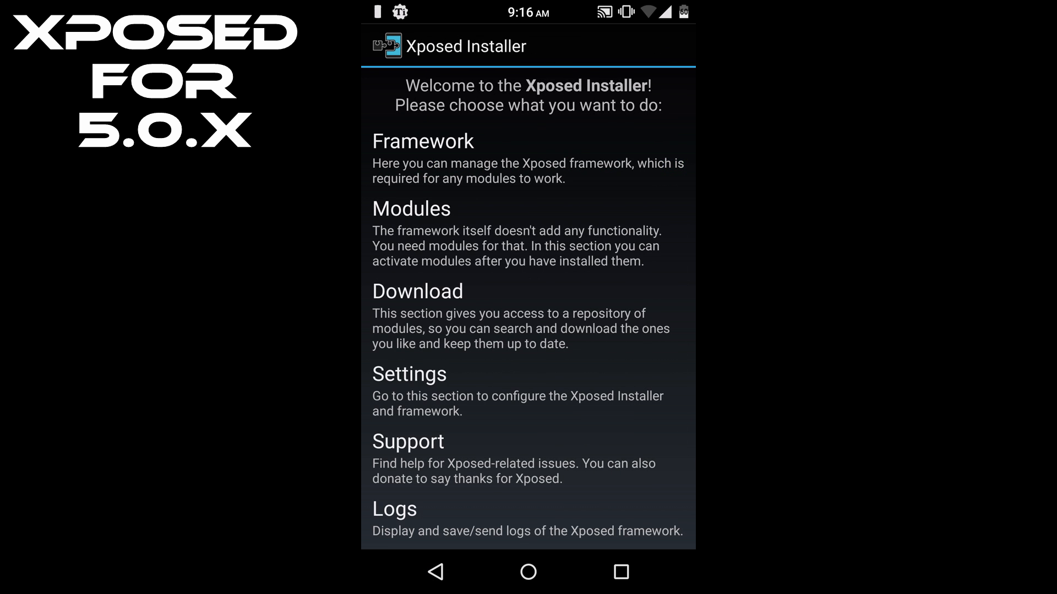
{"action": "left_click", "coordinate": [410, 208]}
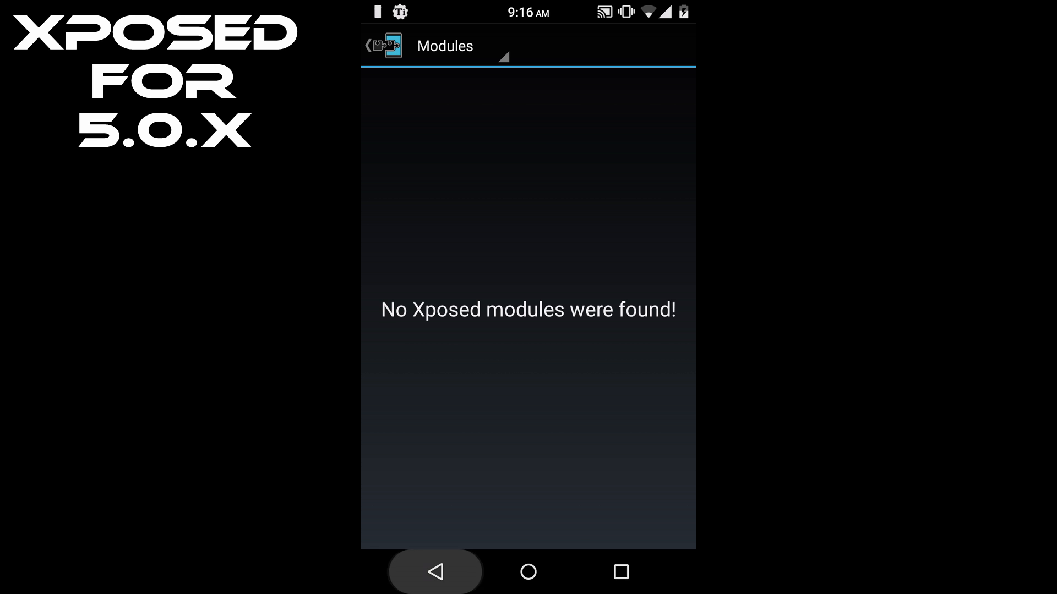
Step: Find YouTube Background Playback in the Download repository and download version 1.1
{"action": "left_click", "coordinate": [435, 571]}
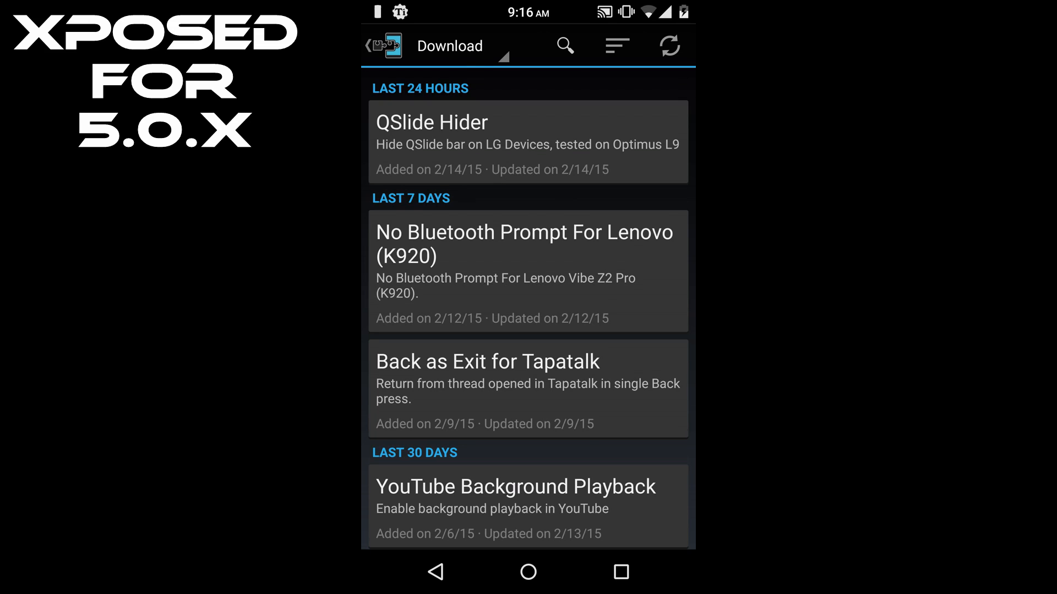
{"action": "scroll", "scroll_direction": "down", "scroll_amount": 3}
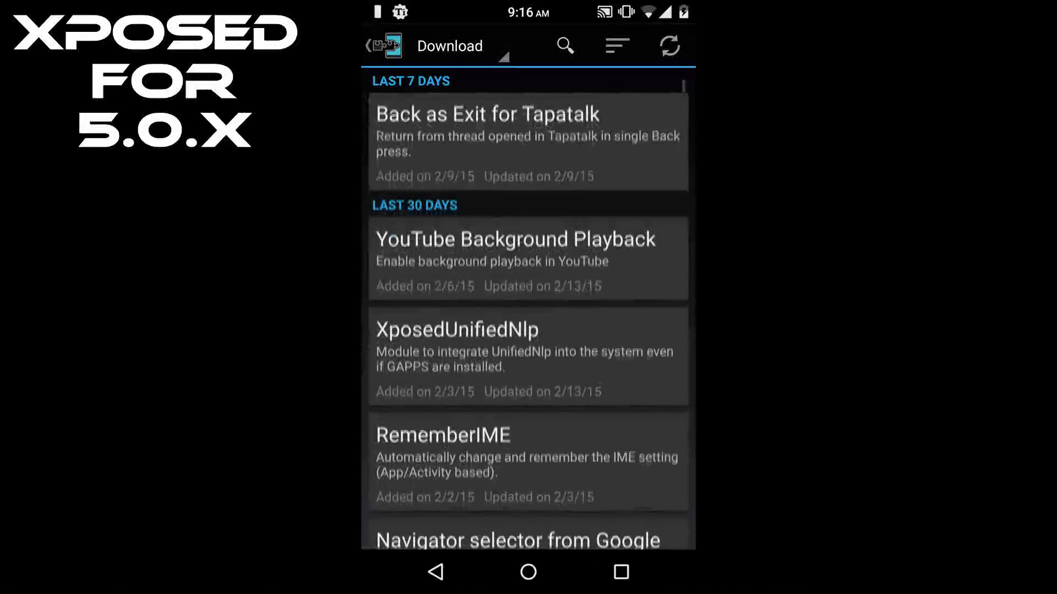
{"action": "scroll", "scroll_direction": "down", "scroll_amount": 3}
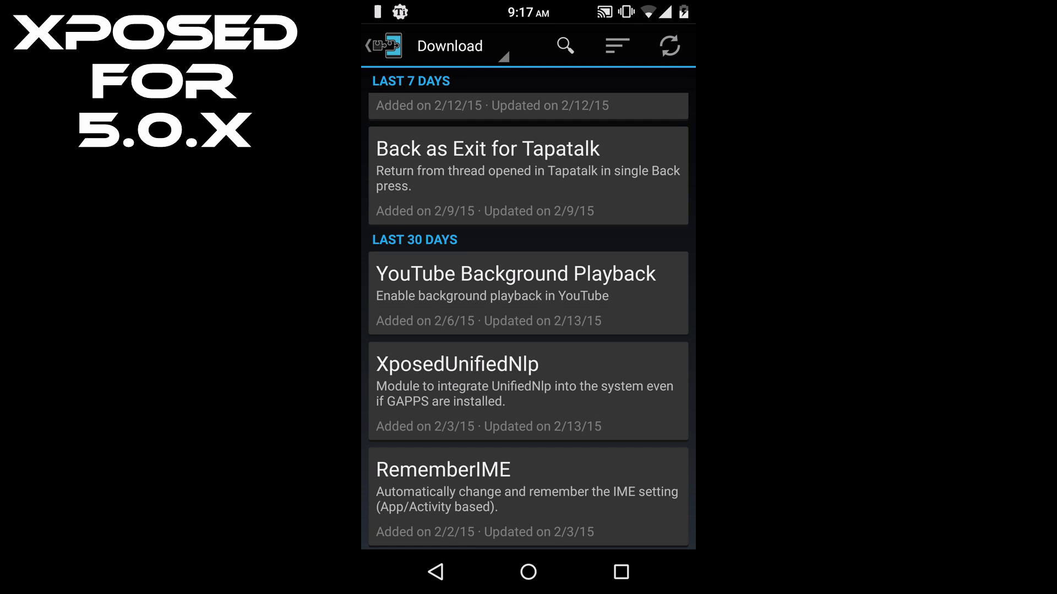
{"action": "left_click", "coordinate": [514, 293]}
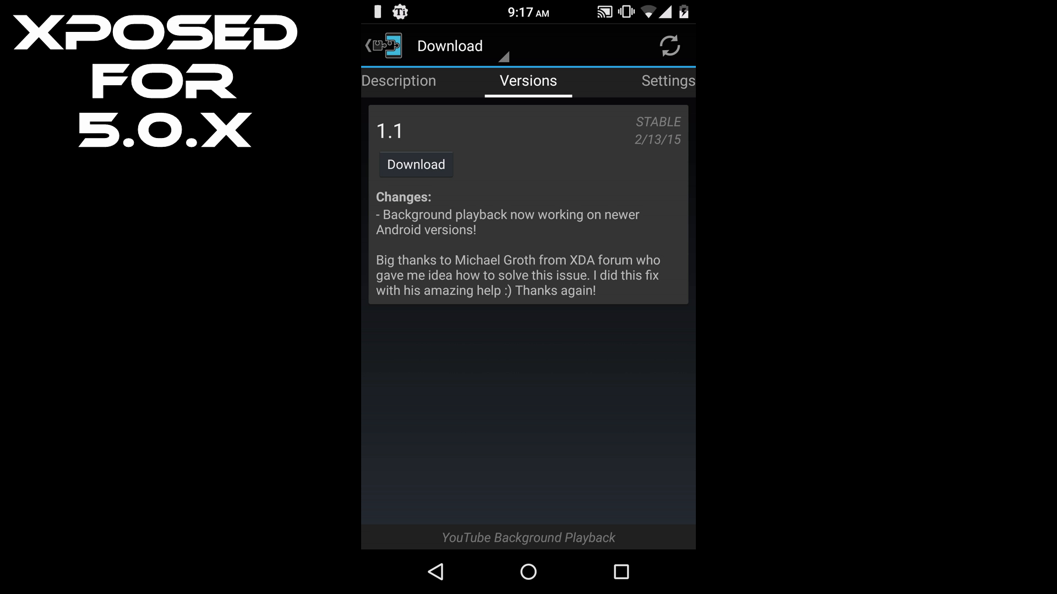
{"action": "left_click", "coordinate": [415, 164]}
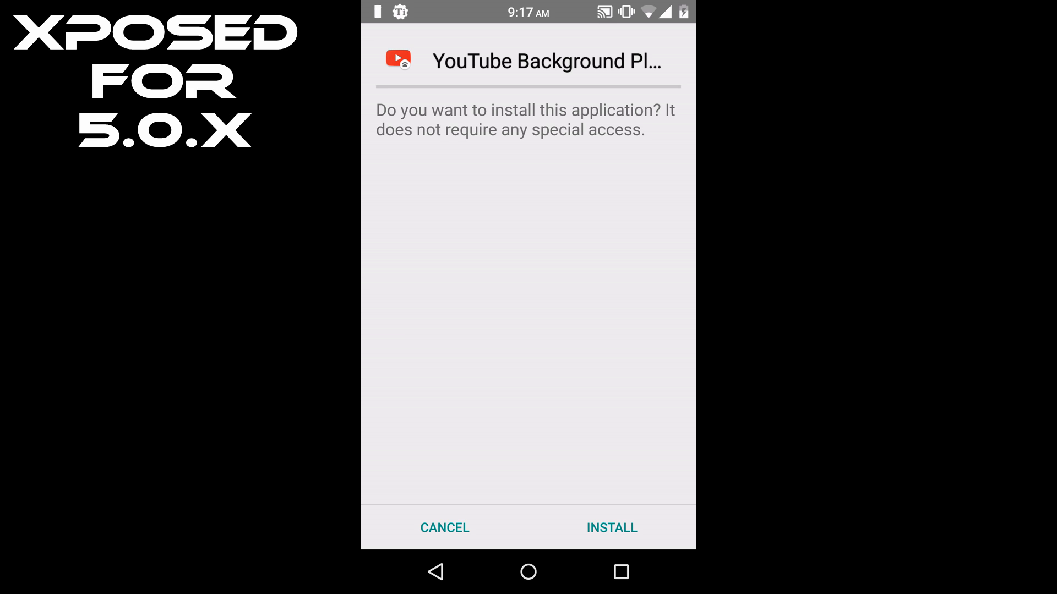
Step: Install the YouTube Background Playback package and return to the Xposed Installer home
{"action": "left_click", "coordinate": [609, 528]}
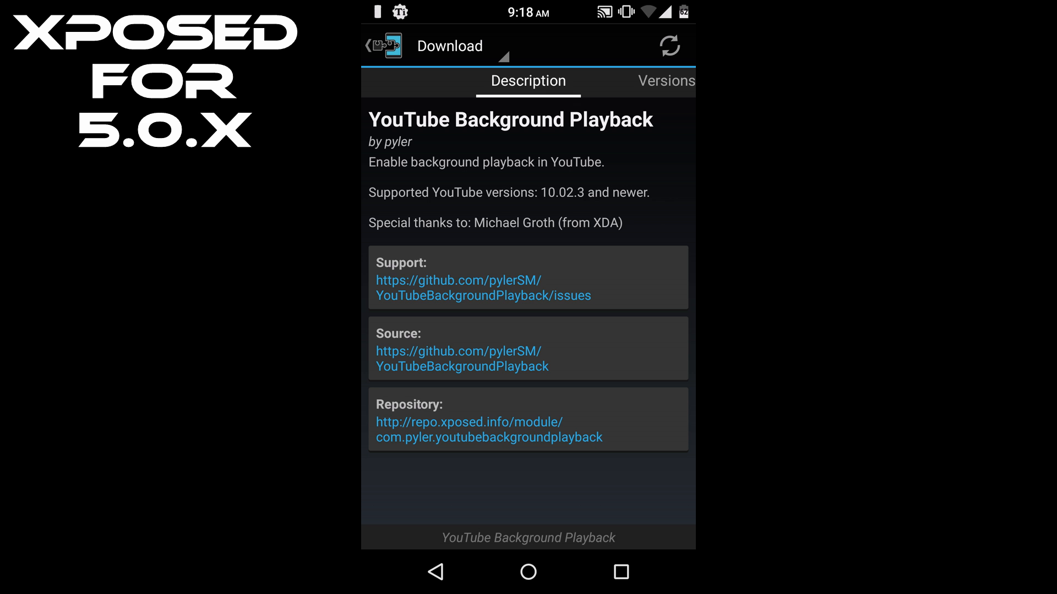
{"action": "left_click", "coordinate": [369, 45]}
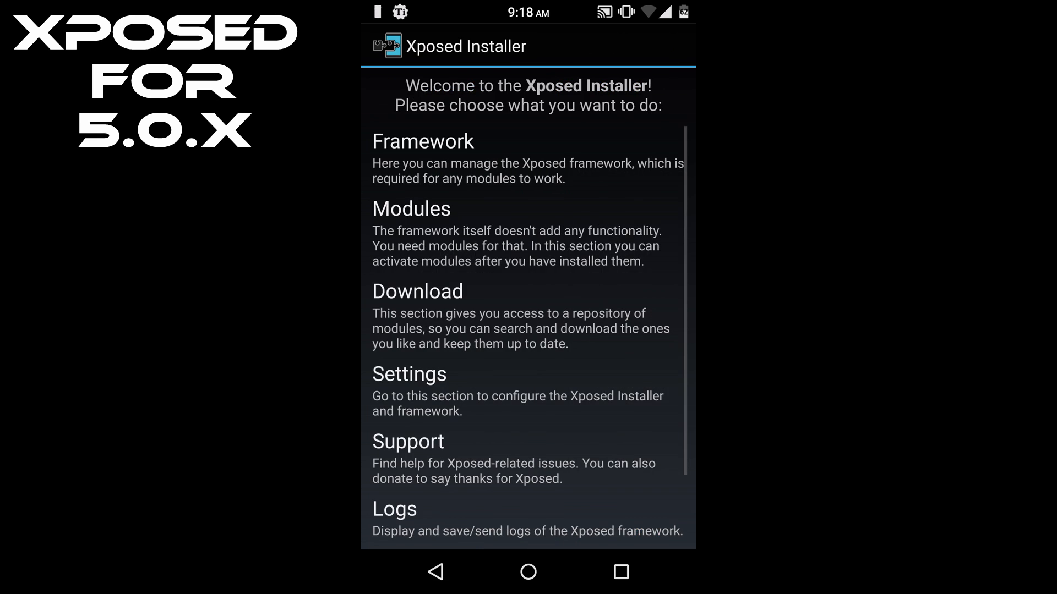
Step: Tick the YouTube Background Playback checkbox in the Modules list
{"action": "left_click", "coordinate": [412, 210]}
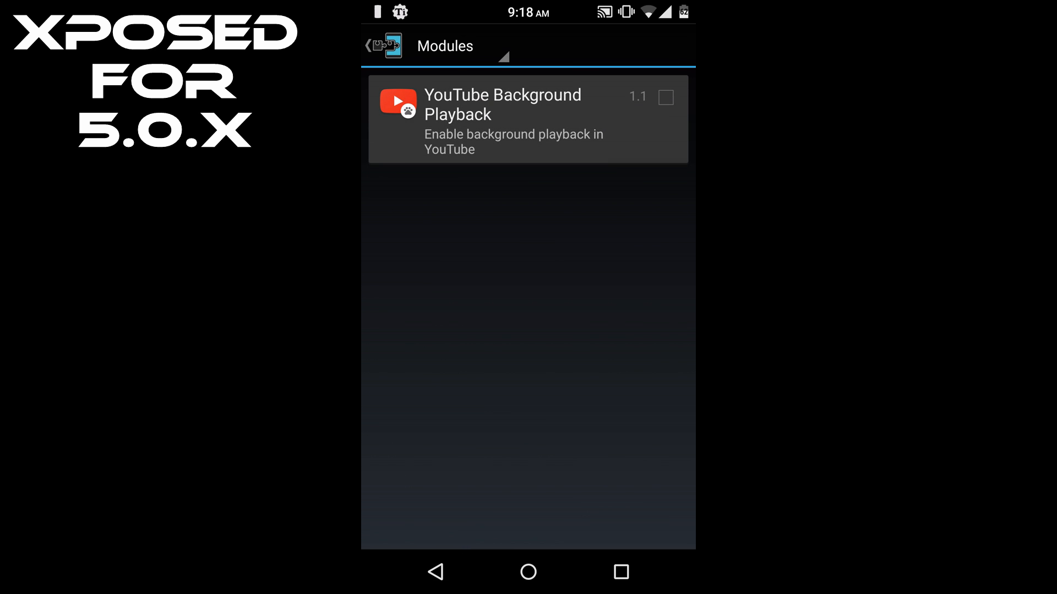
{"action": "left_click", "coordinate": [666, 97]}
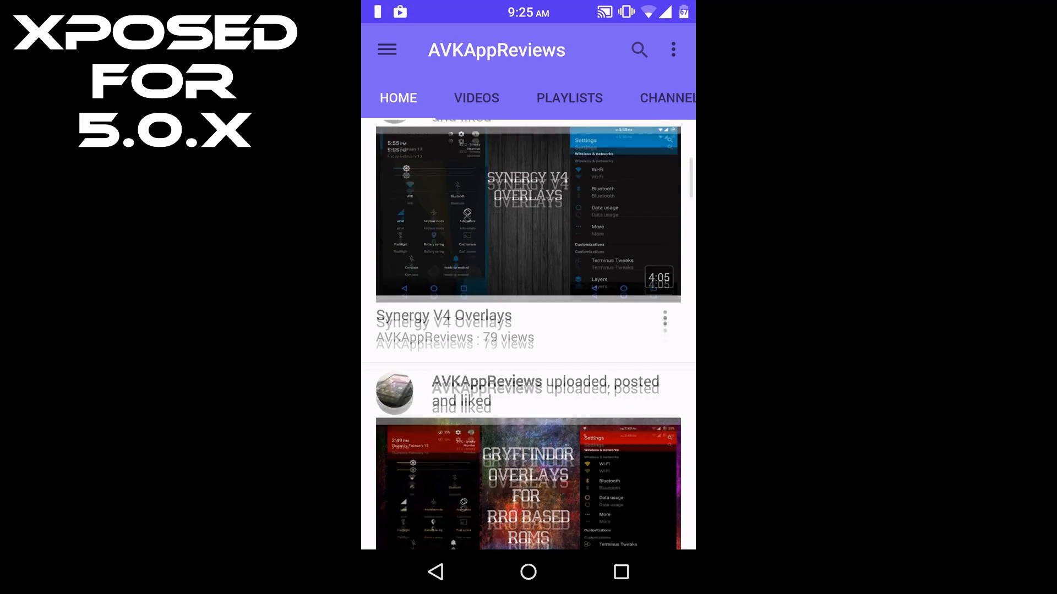
Step: Play a YouTube video to test background playback
{"action": "left_click", "coordinate": [528, 213]}
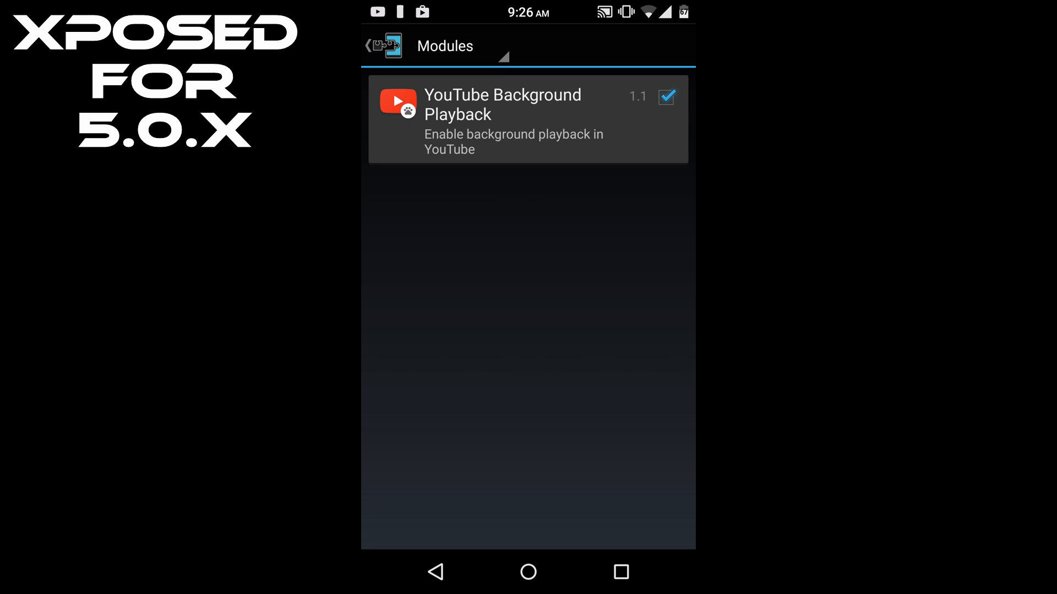
Step: Open the Download repository from home and scroll past YouTube Background Playback
{"action": "left_click", "coordinate": [369, 45]}
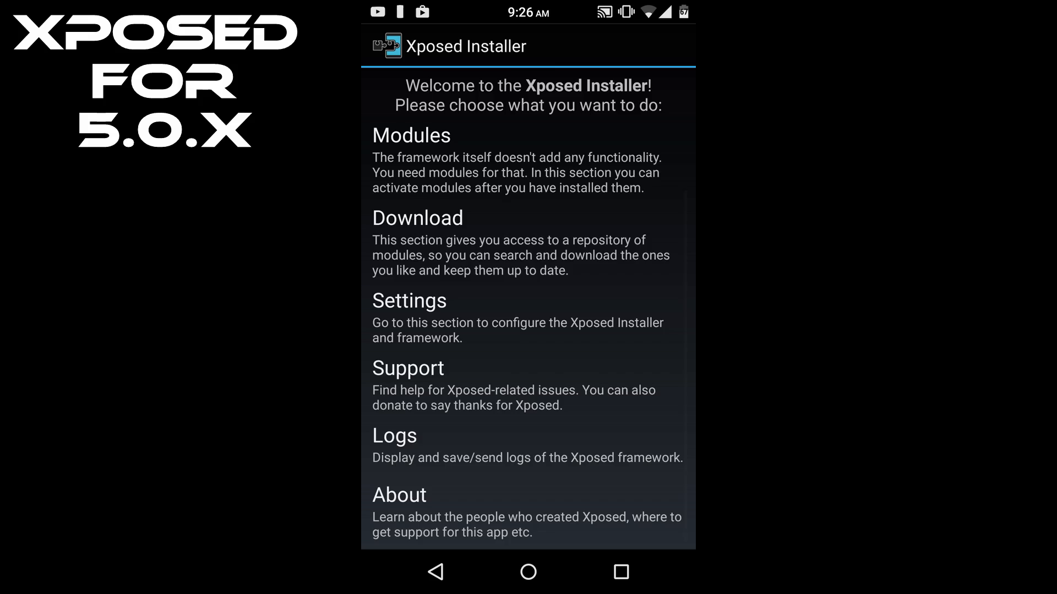
{"action": "left_click", "coordinate": [417, 218]}
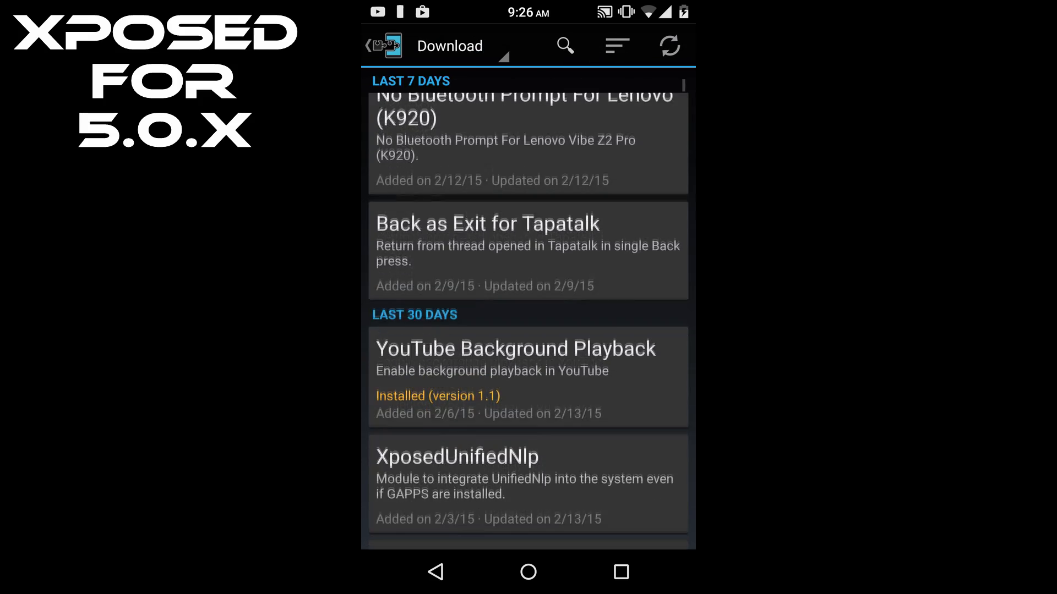
{"action": "scroll", "scroll_direction": "down", "scroll_amount": 3}
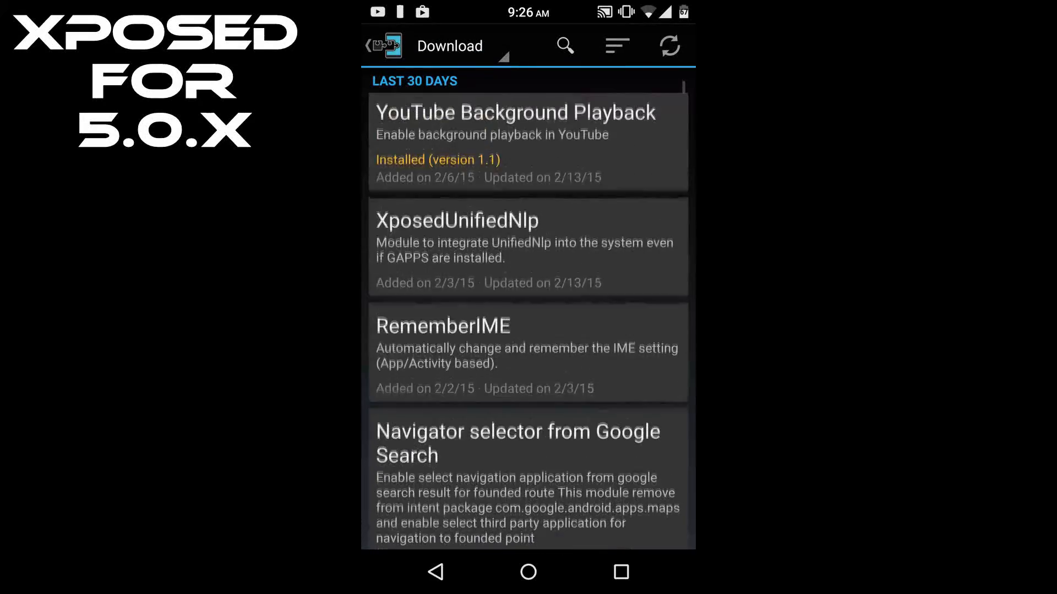
{"action": "scroll", "scroll_direction": "down", "scroll_amount": 3}
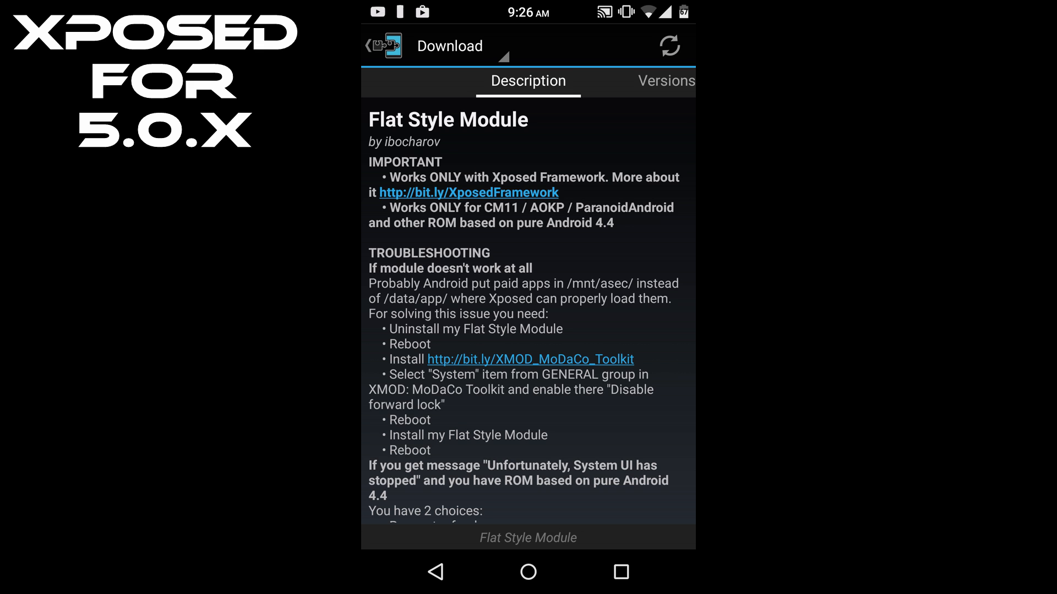
Step: Leave Flat Style Module details and scroll the Download list of newest modules
{"action": "left_click", "coordinate": [367, 45]}
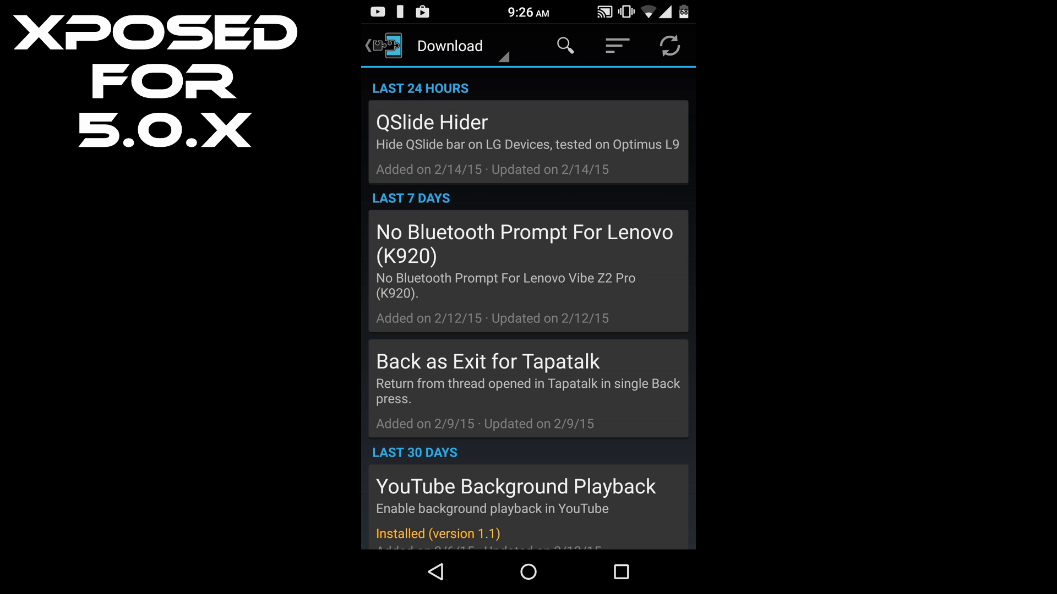
{"action": "scroll", "scroll_direction": "down", "scroll_amount": 3}
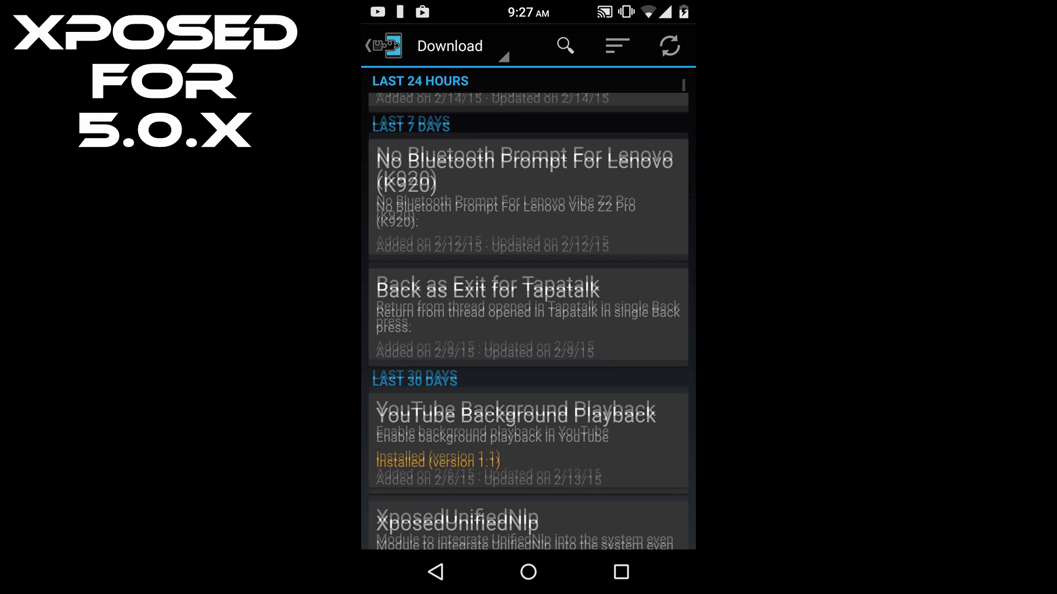